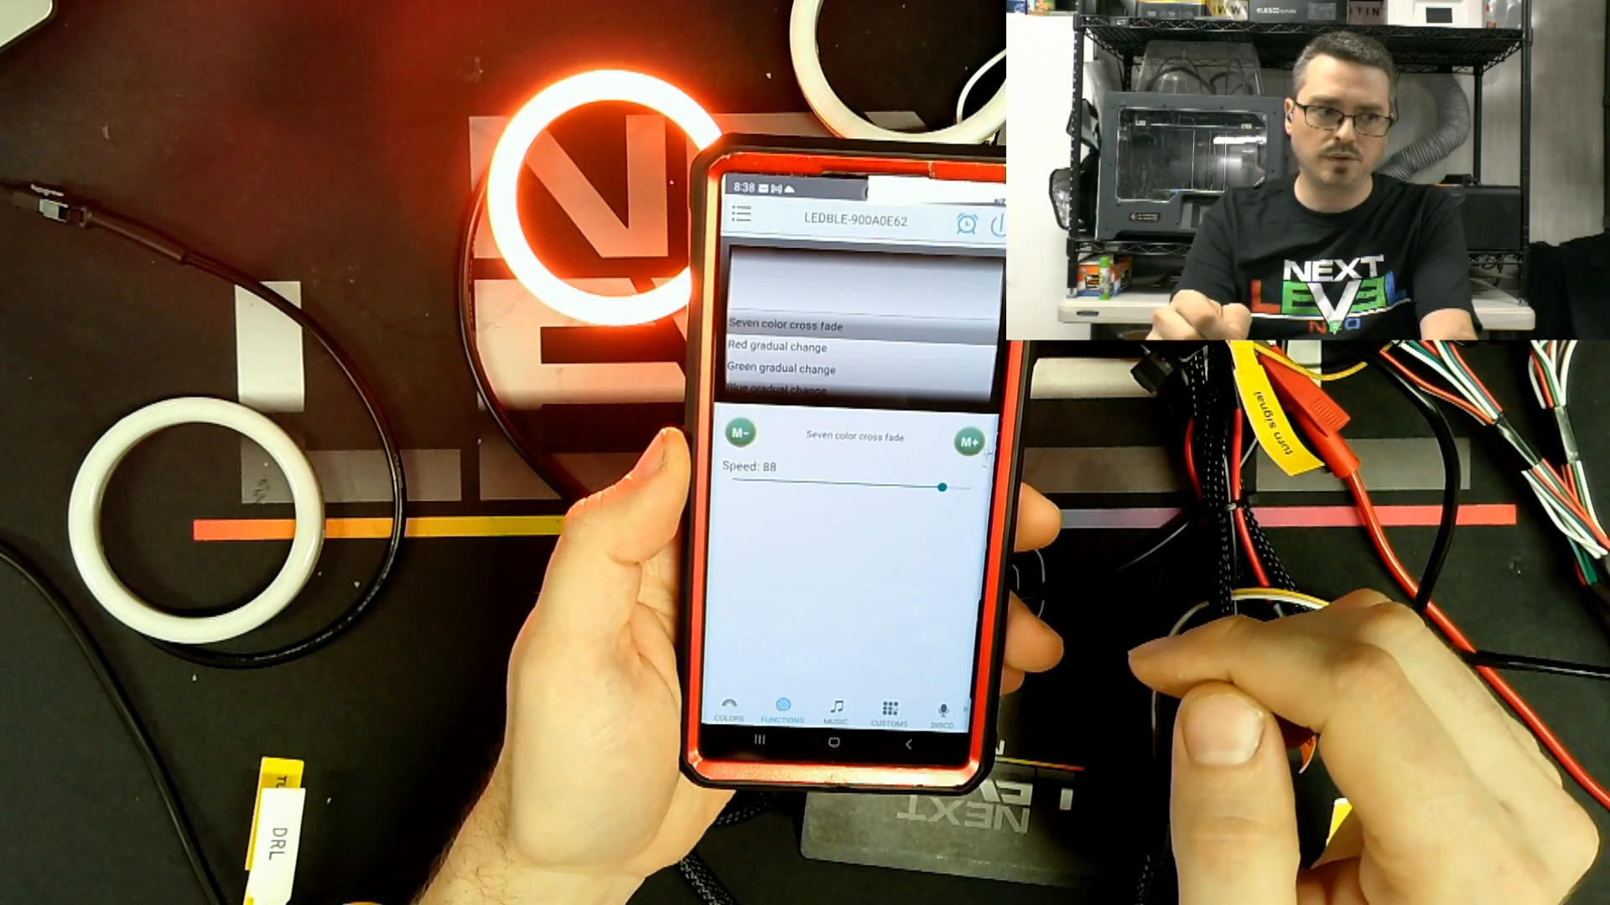
- Switch the halo ring from the seven-color cross-fade to music-sync mode via the MUSIC tab
{"action": "left_click", "coordinate": [837, 713]}
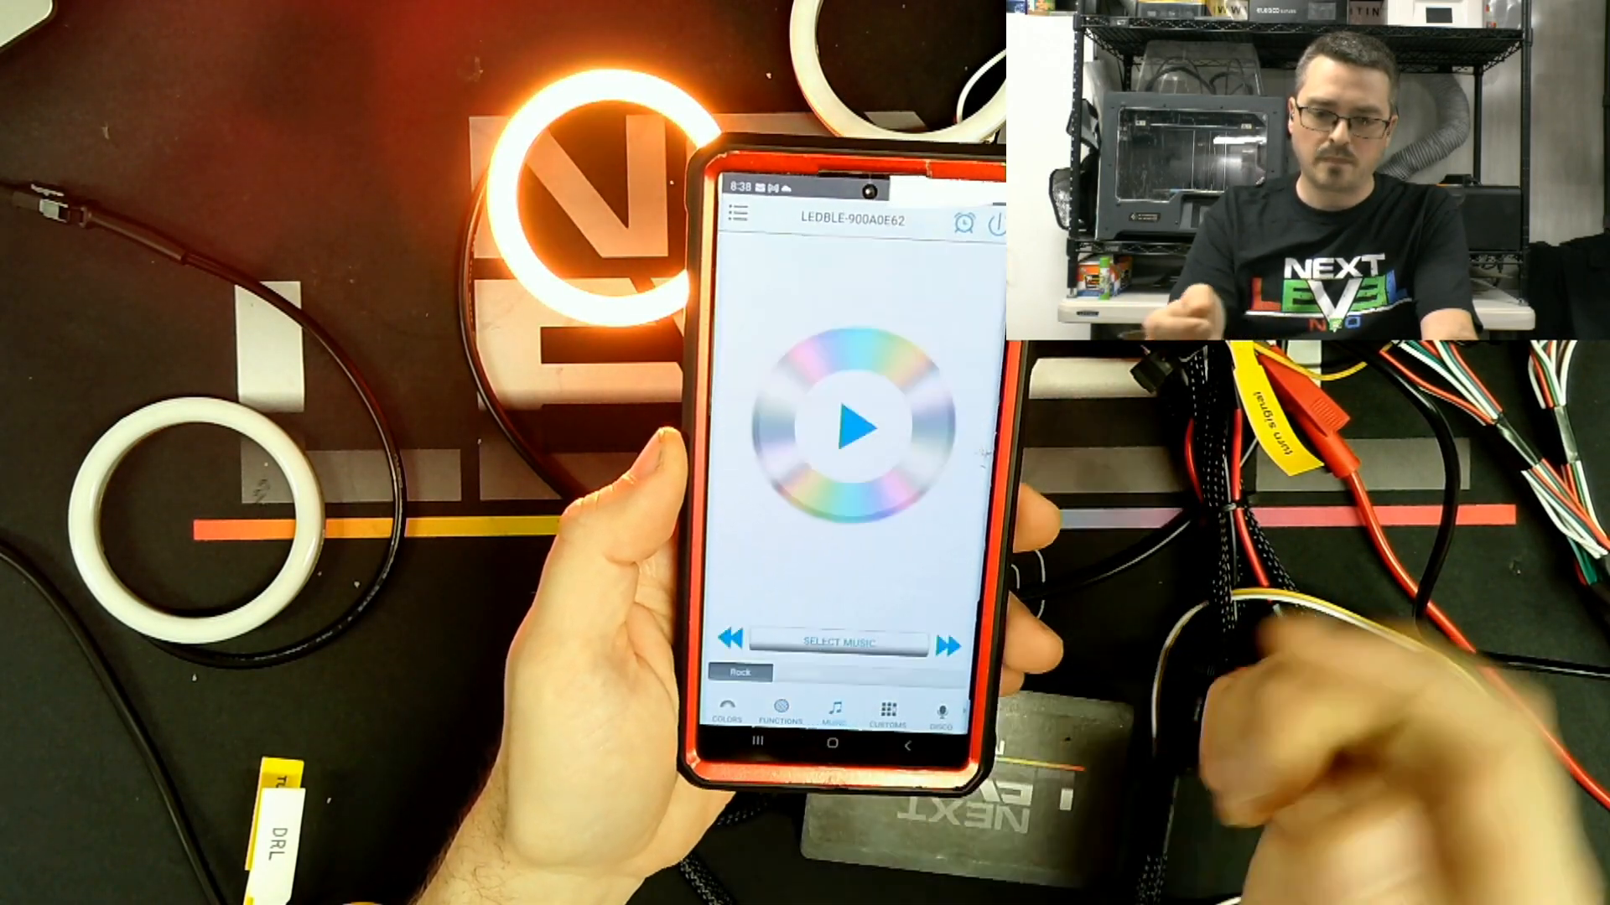